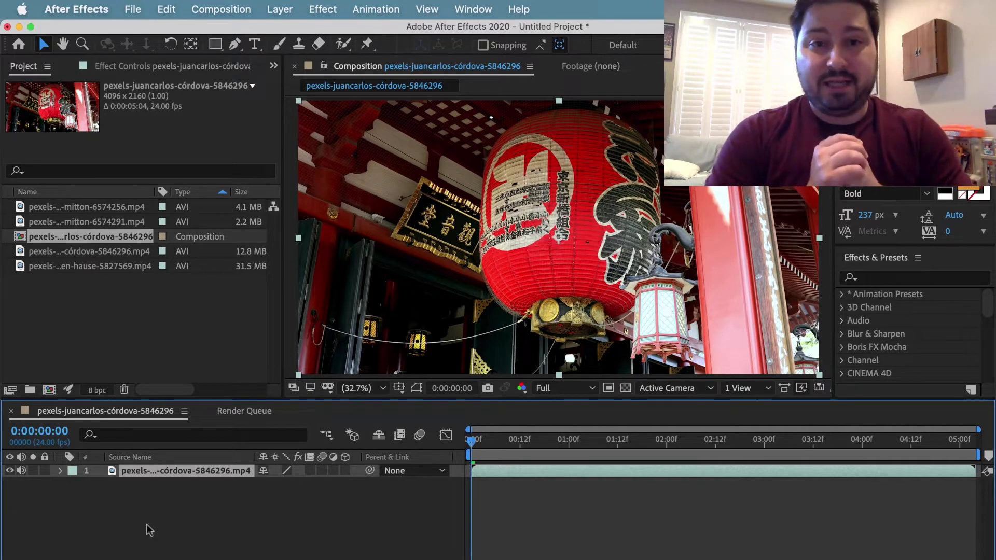
mouse_move(92, 222)
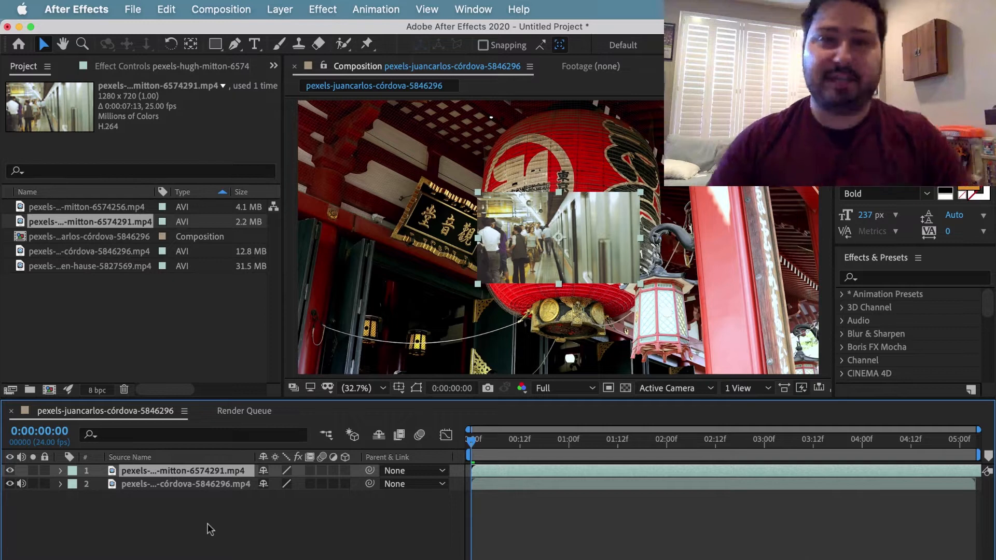
- Bring up Composition Settings for the lantern composition via the Composition menu and Cmd+K
click(220, 9)
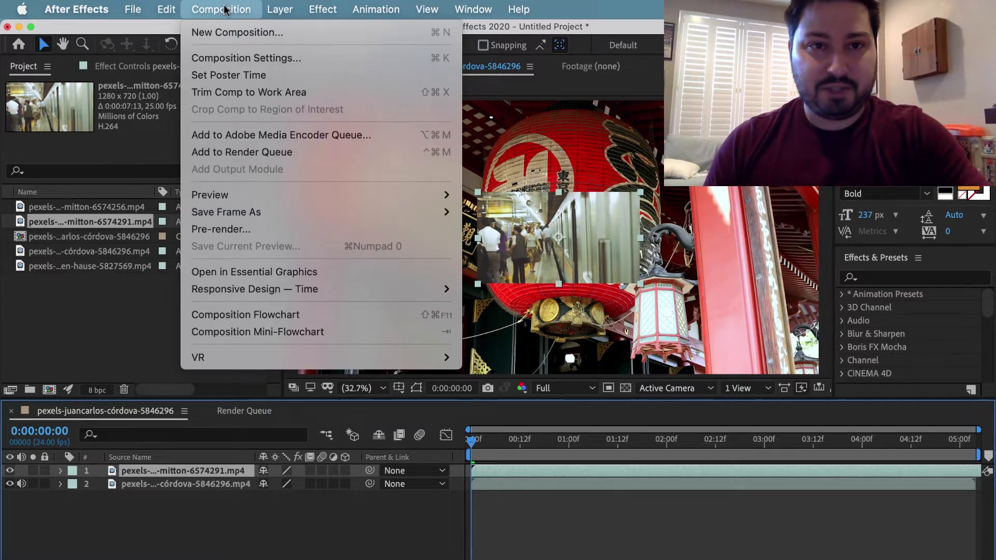
mouse_move(267, 503)
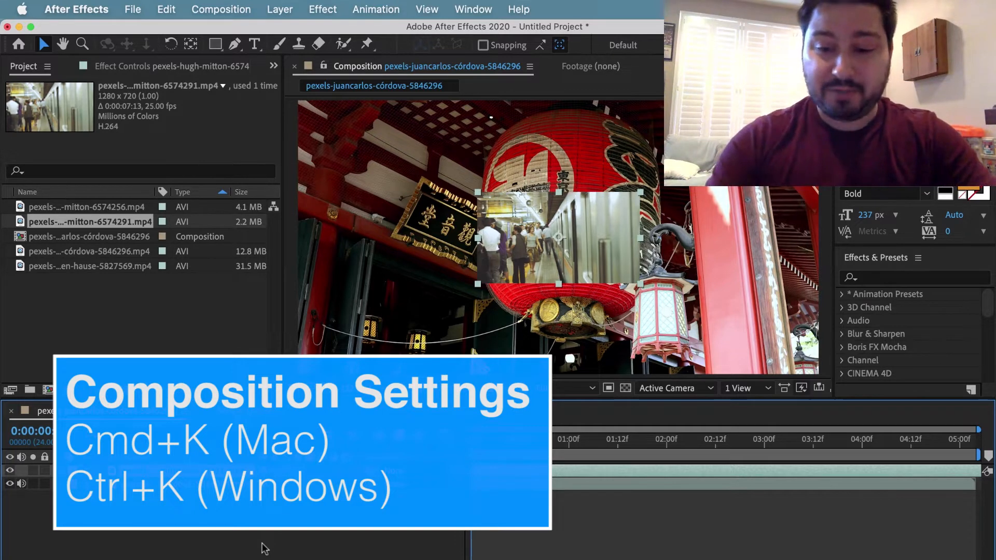
key(cmd+k)
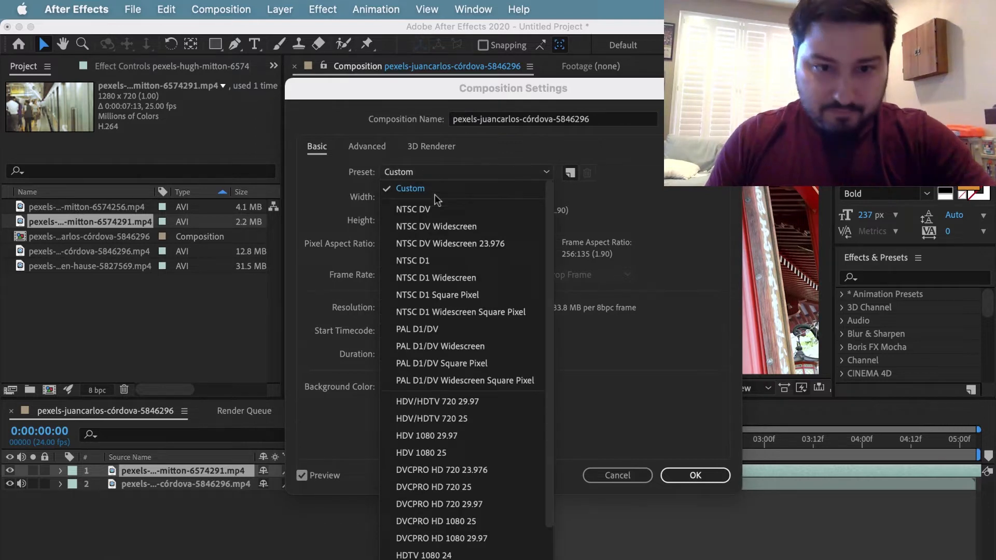
- Choose the HDV/HDTV 720 29.97 preset, giving 1280×720 at 29.97 fps
scroll(down, 3)
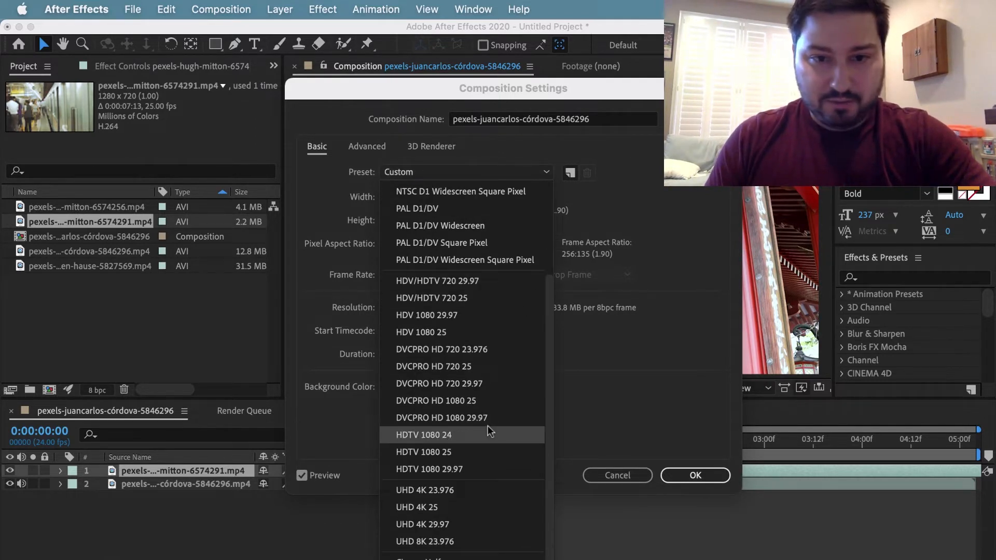
mouse_move(481, 316)
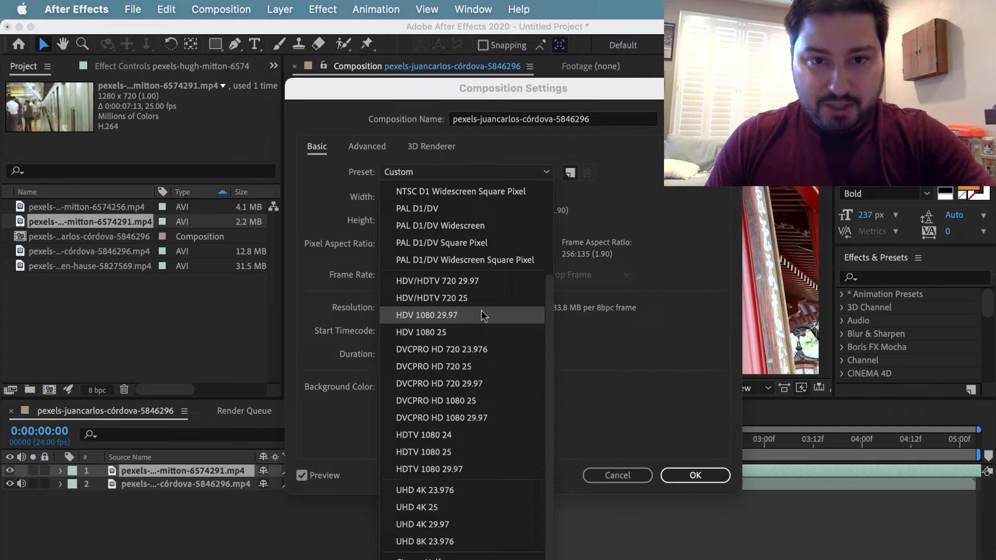
click(437, 281)
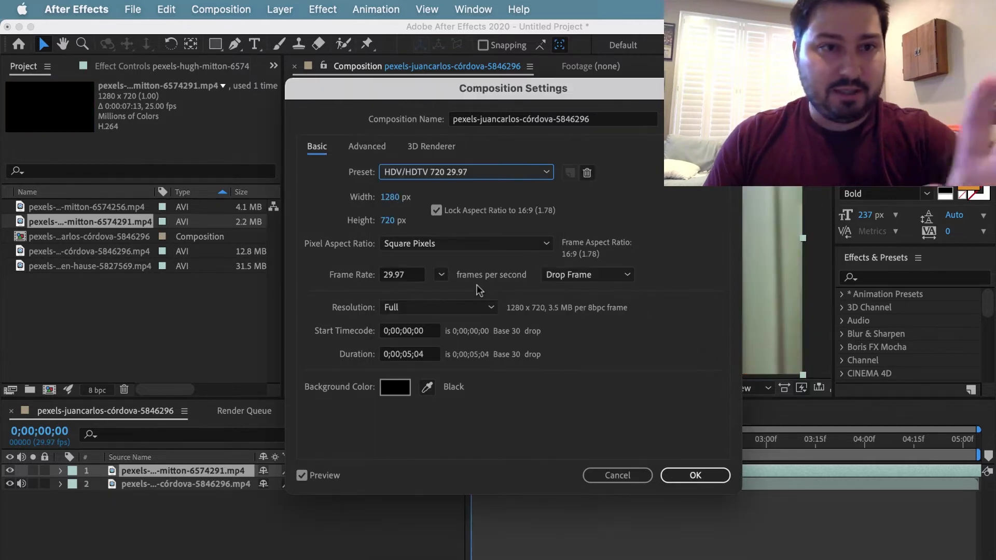
mouse_move(395, 225)
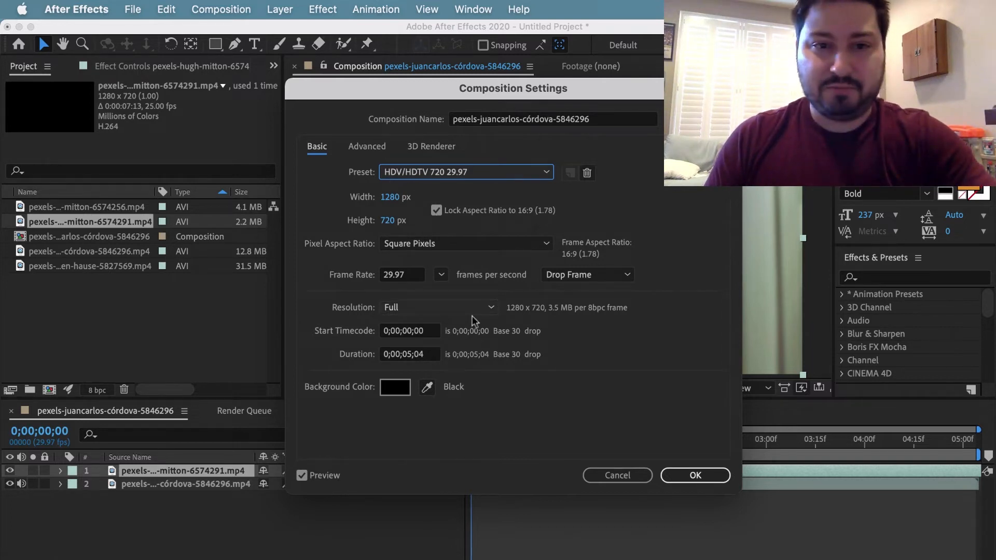
mouse_move(497, 290)
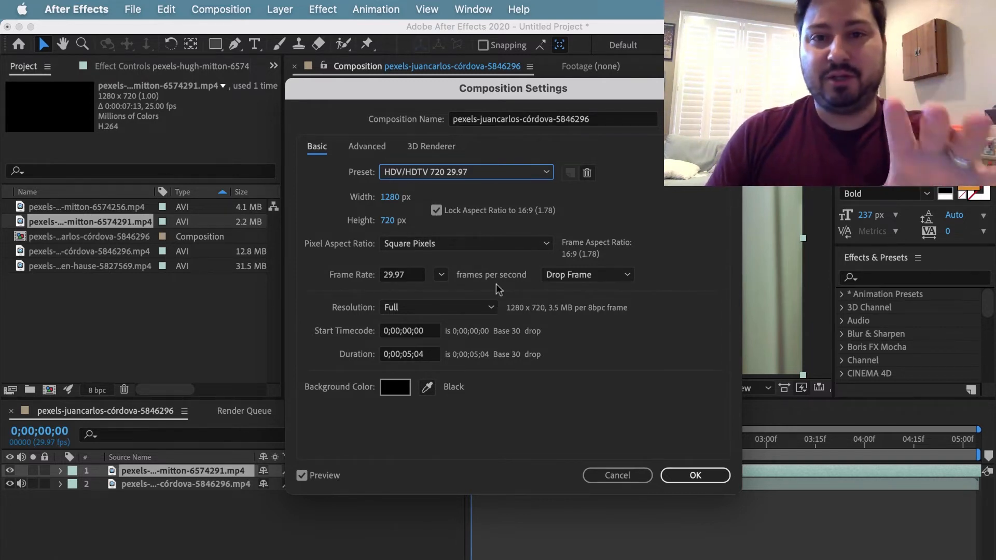
- Replace the composition name with 'Composition'
click(551, 118)
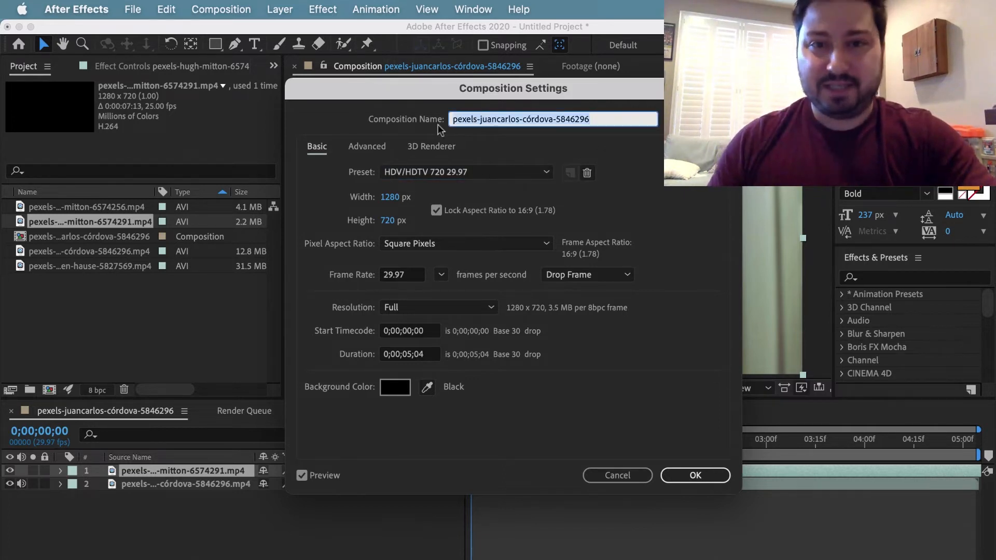
text(Compo)
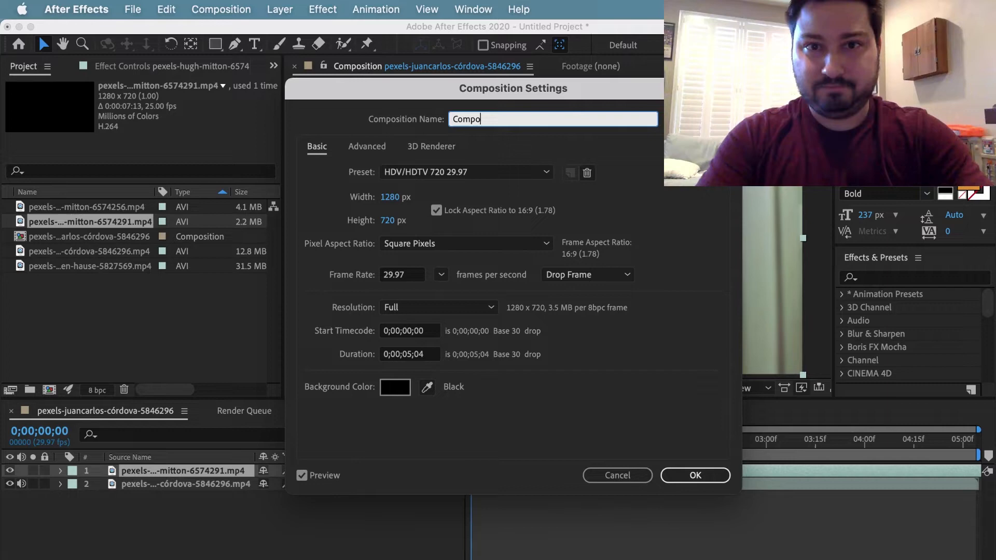
text(sition)
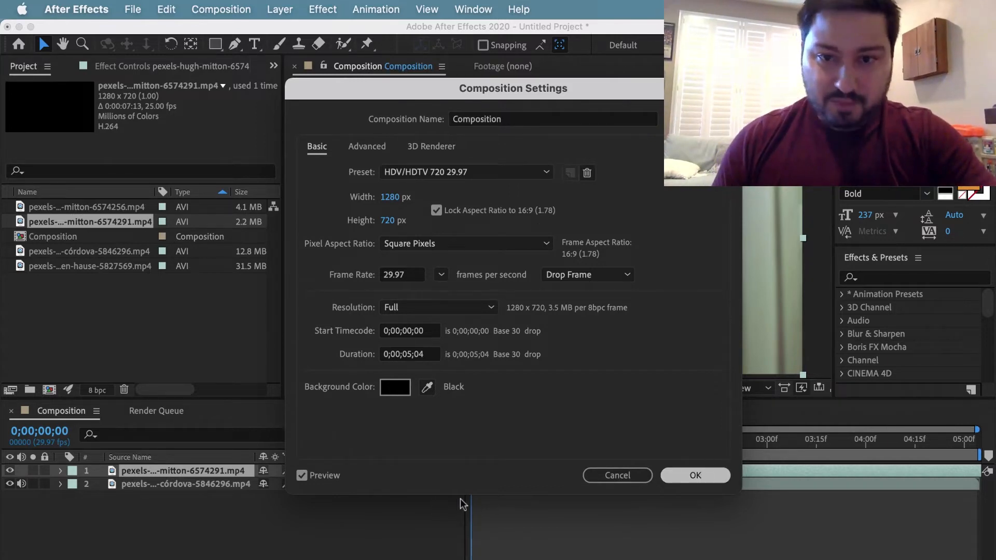
- Apply the 720p settings so the subway clip shows in the 1280×720 viewer
click(695, 475)
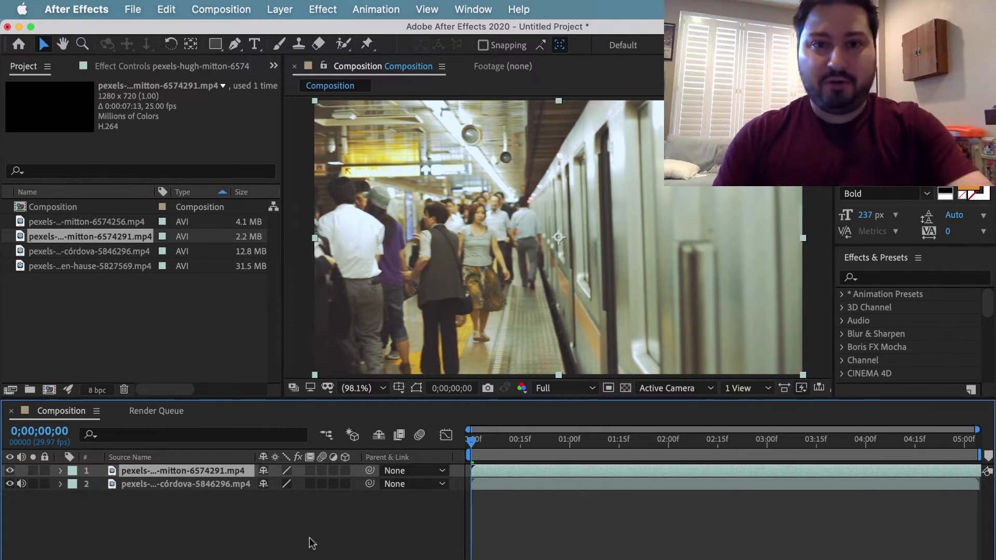
mouse_move(487, 230)
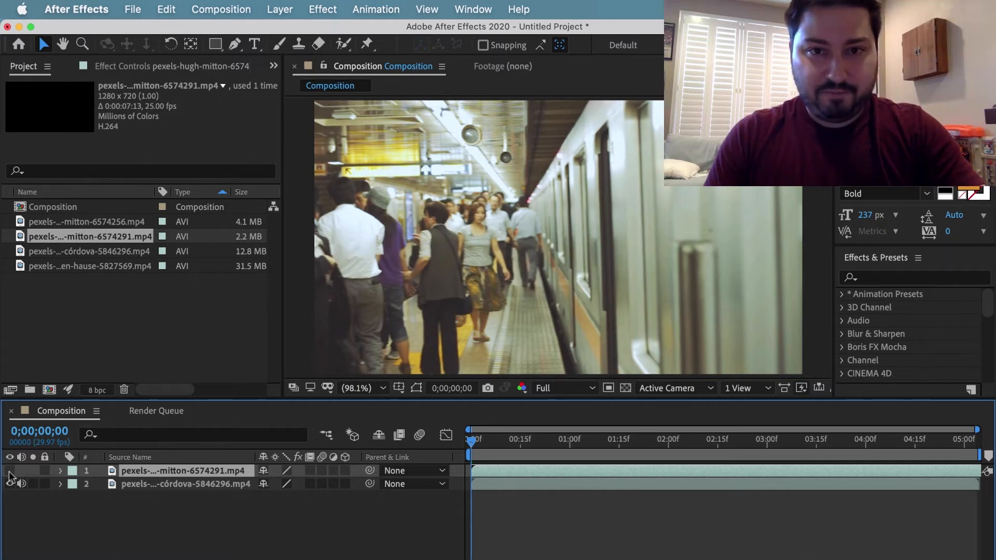
- Hide the subway footage layer and select the lantern layer for its 33% scale
click(9, 471)
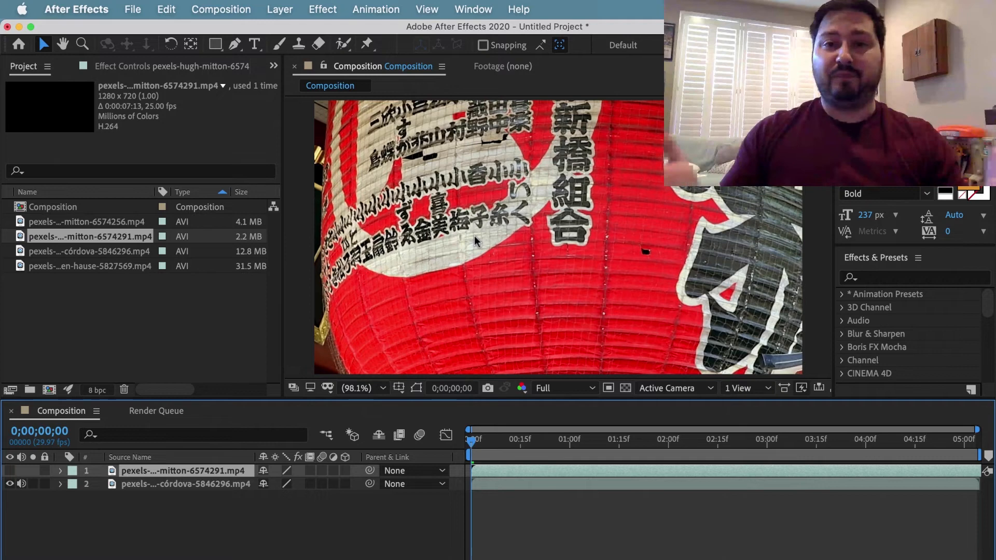
click(59, 483)
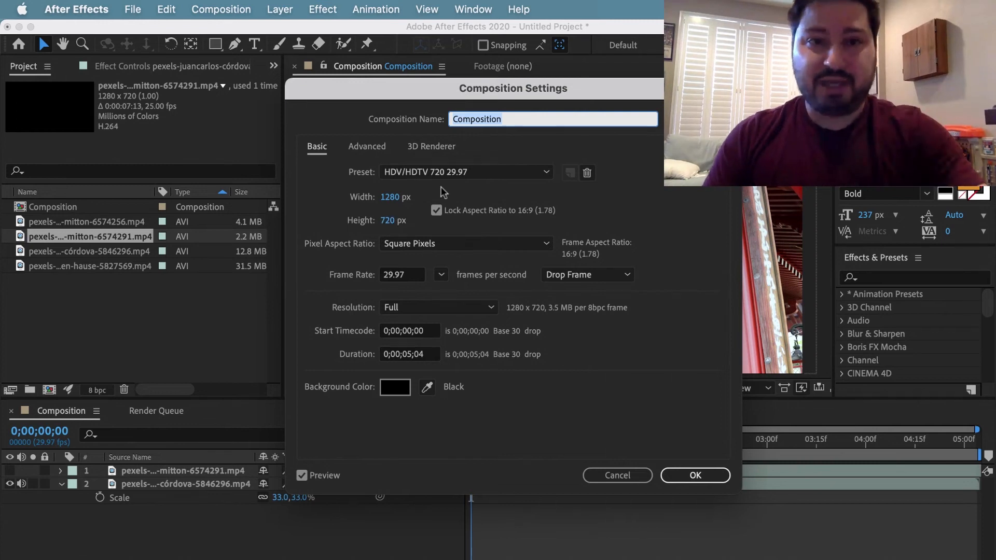
- Keep the HDV/HDTV 720 29.97 preset and confirm, leaving the 33% lantern filling the frame
click(467, 172)
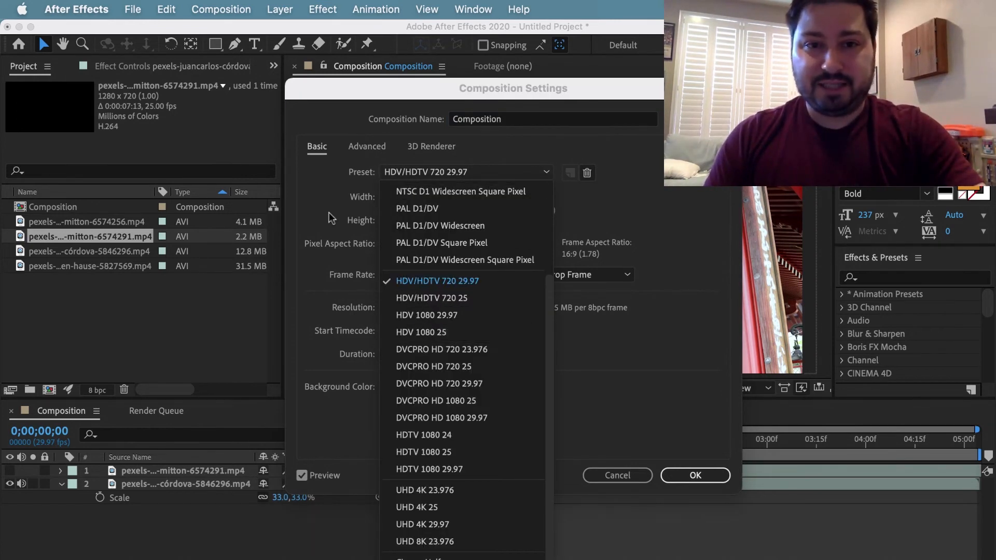
click(437, 282)
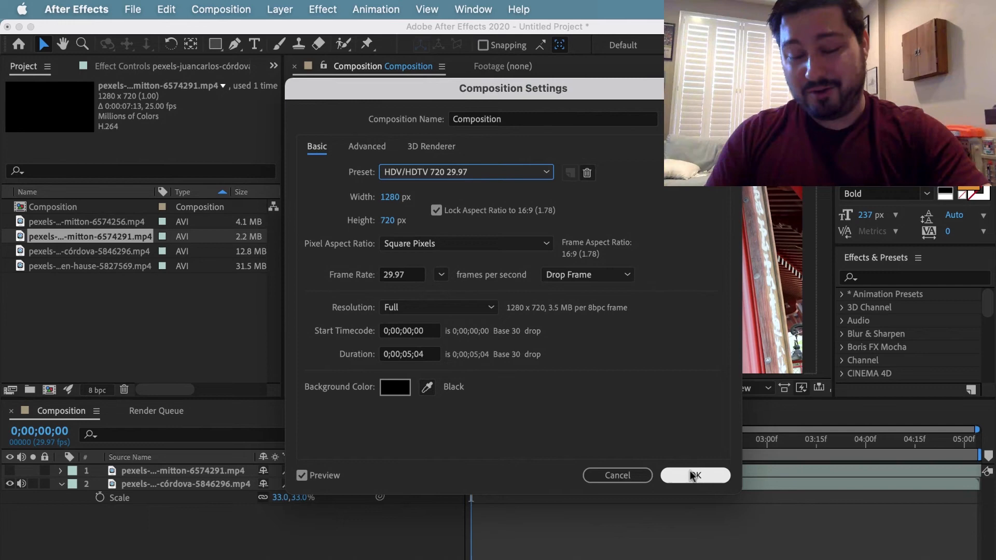
click(695, 475)
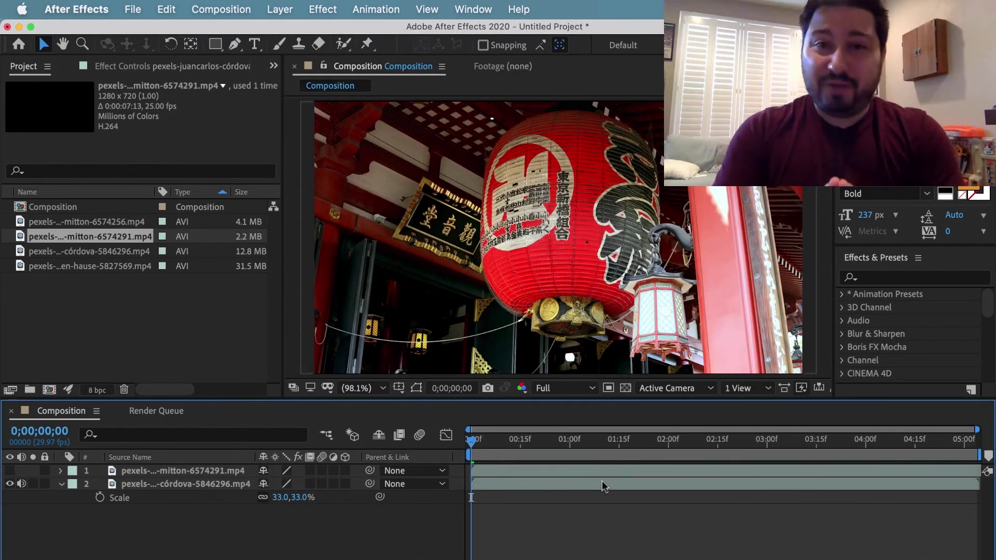